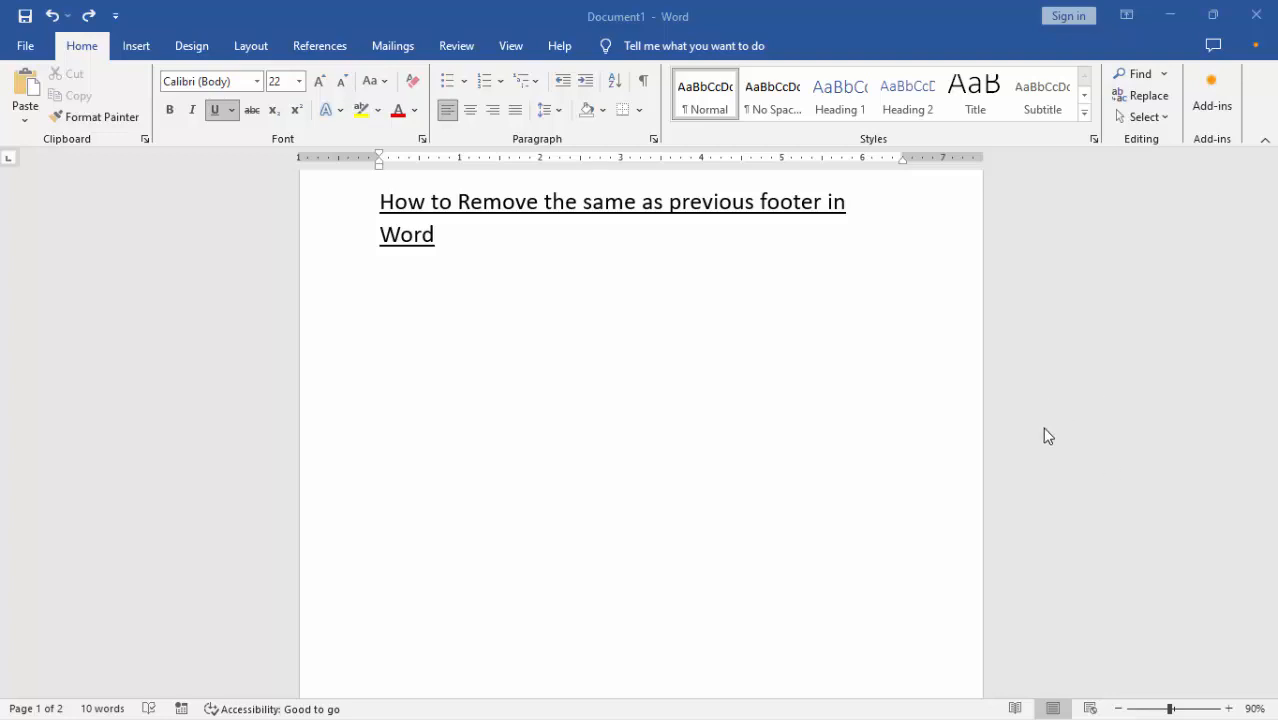
mouse_move(1012, 458)
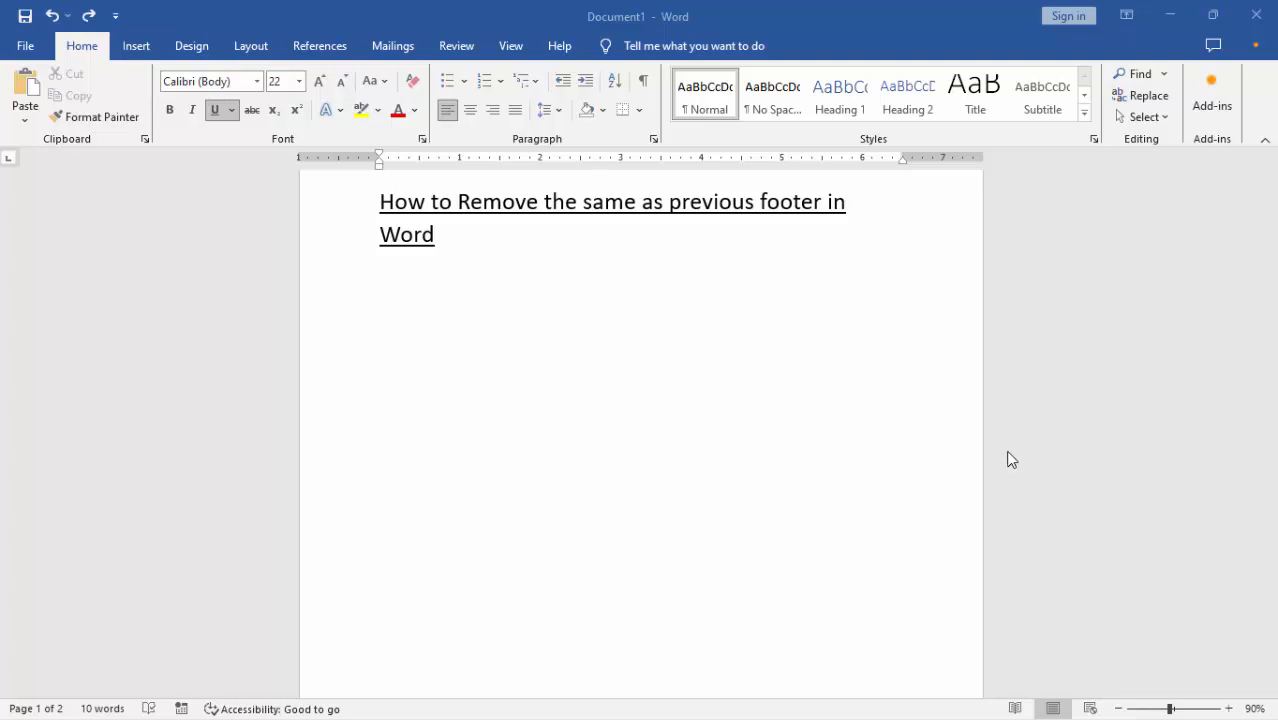
mouse_move(844, 510)
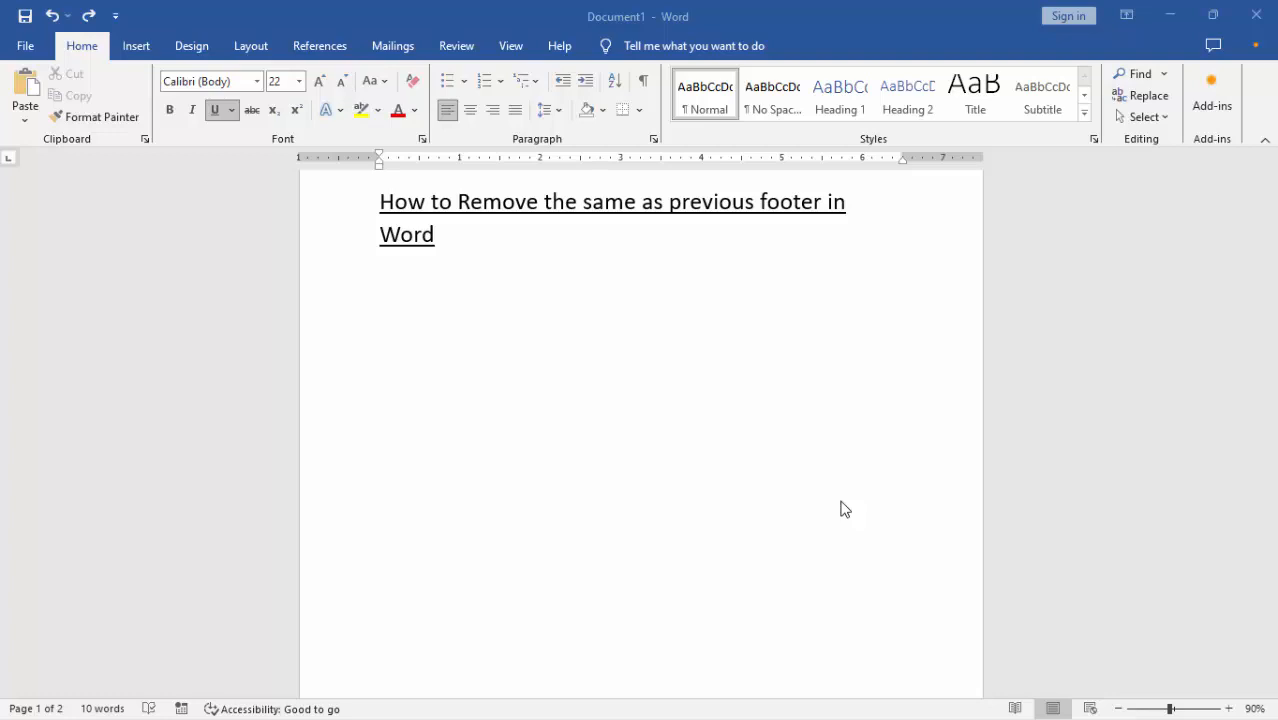
mouse_move(888, 524)
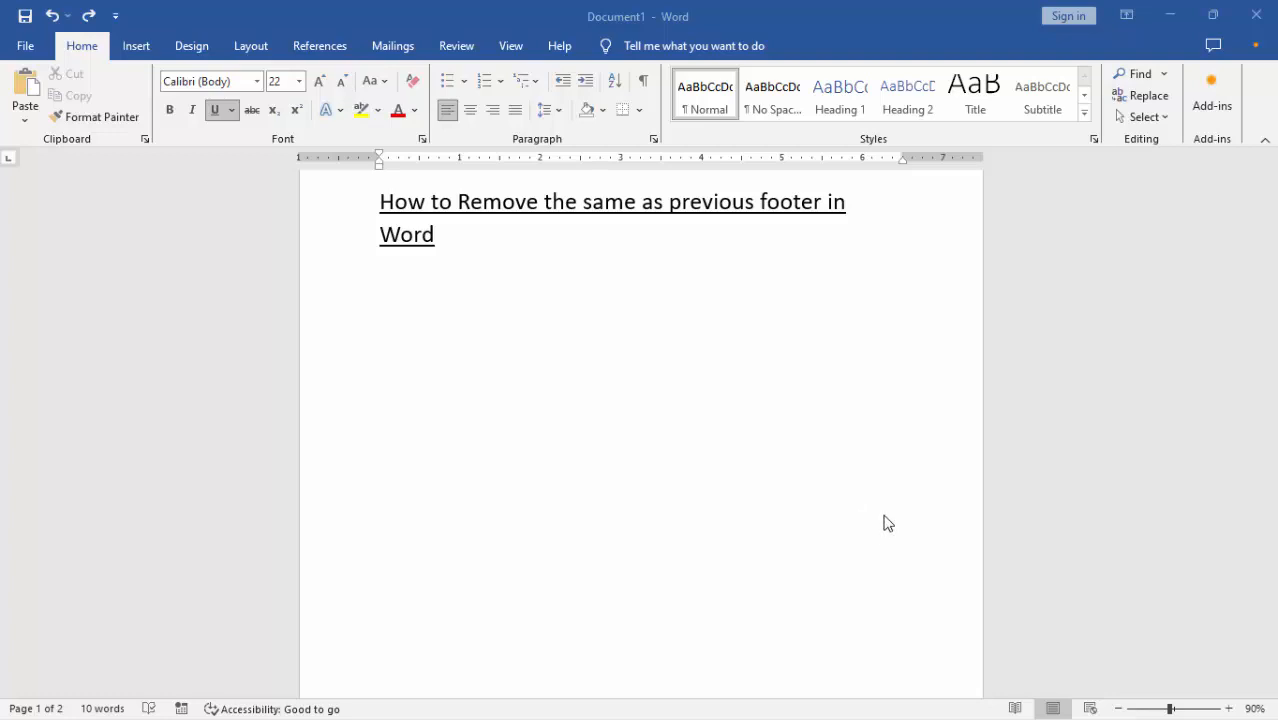
mouse_move(1016, 314)
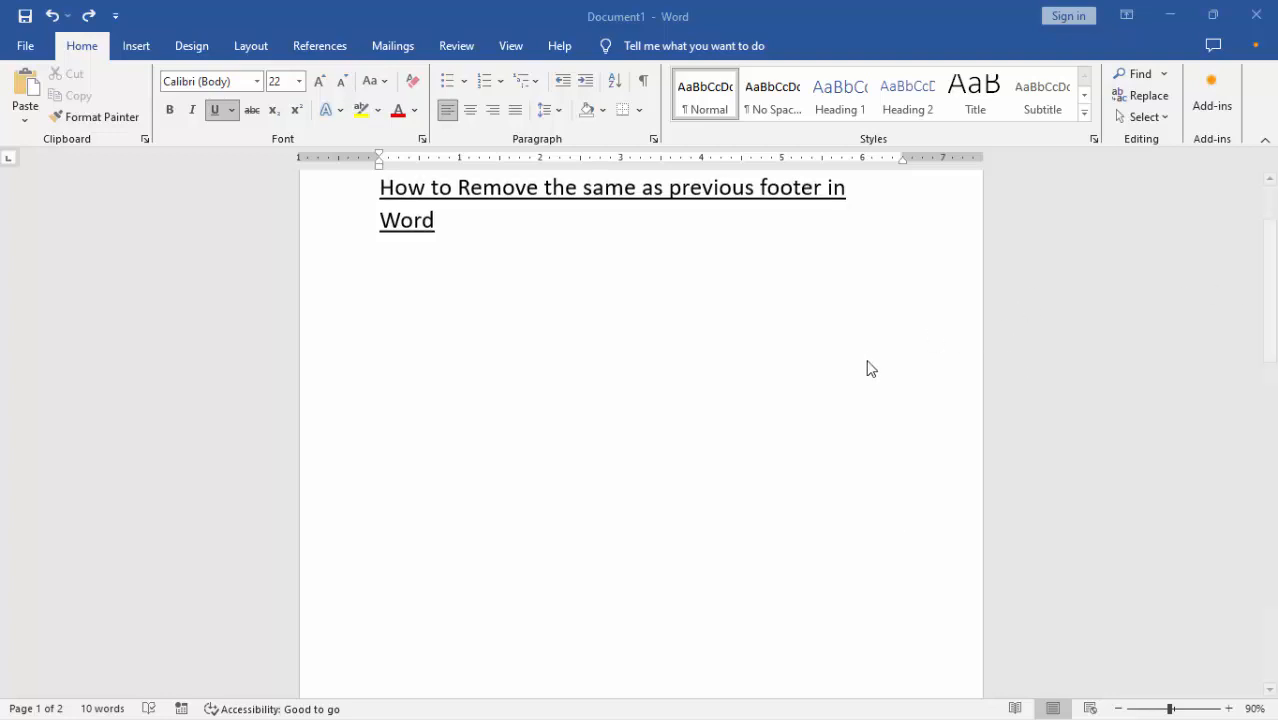
Step: Insert a Blank footer and place the cursor in the Section 1 footer placeholder
scroll("down", 3)
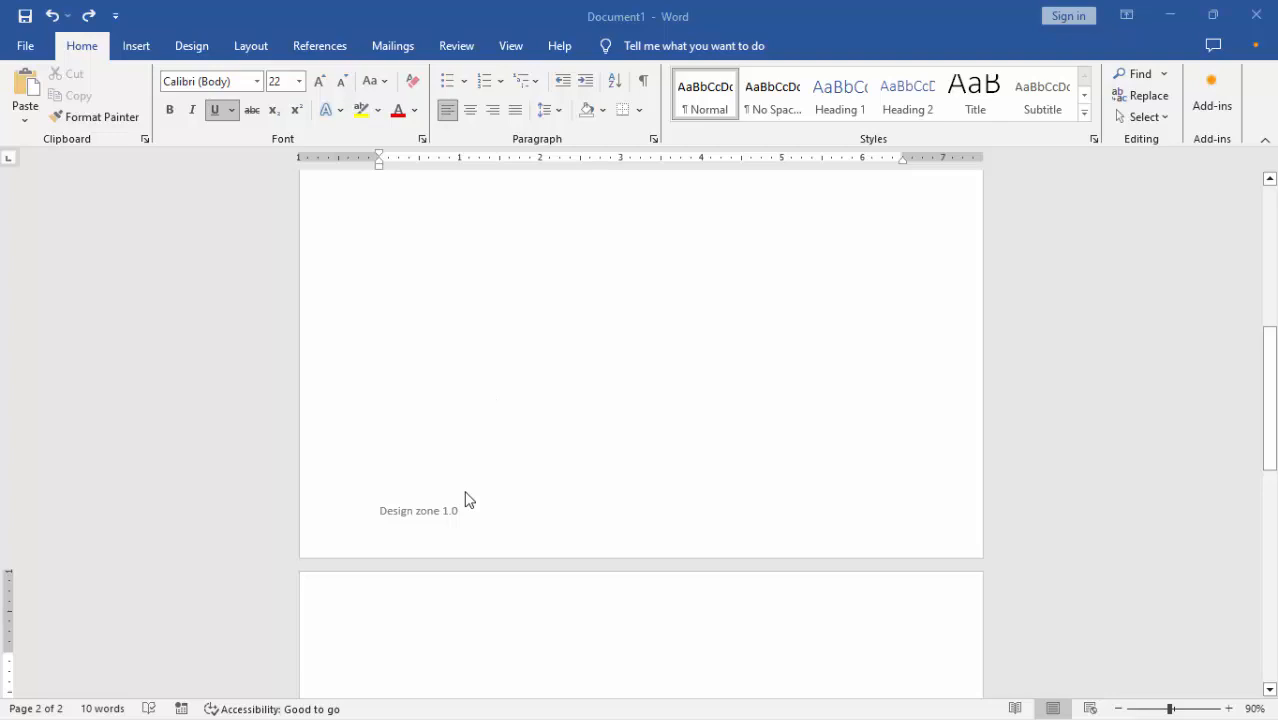
mouse_move(450, 528)
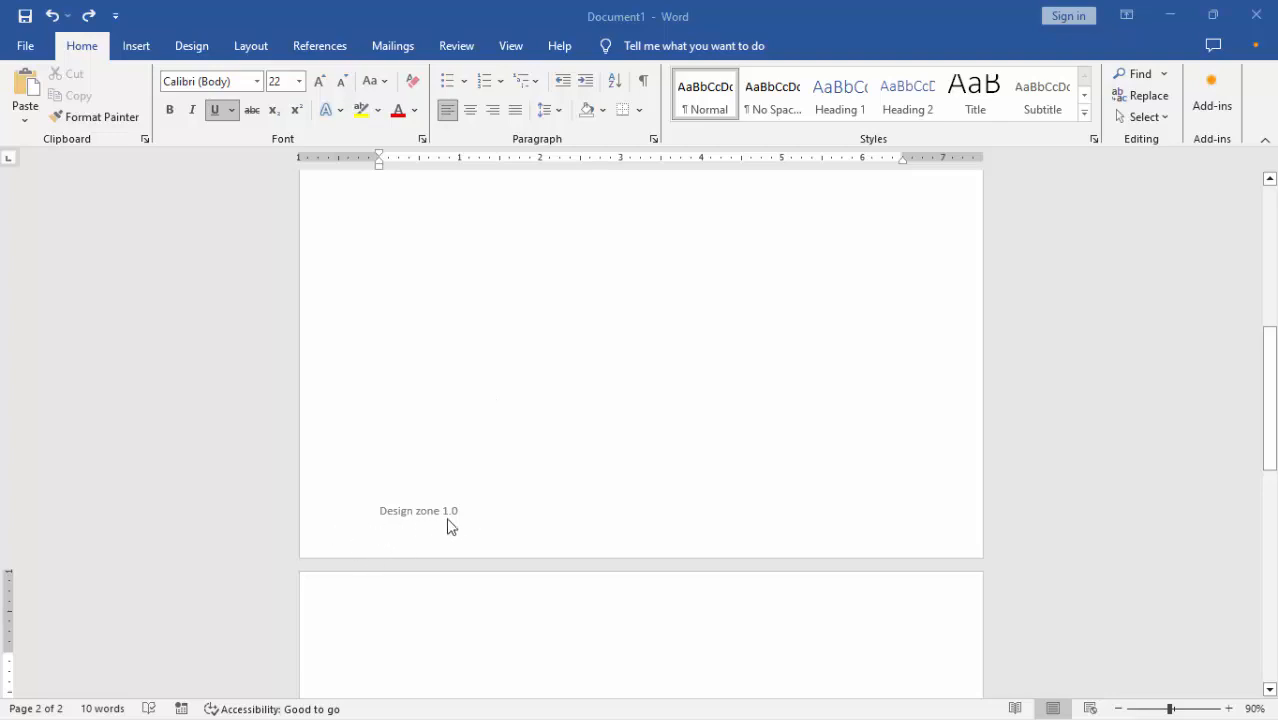
mouse_move(1240, 390)
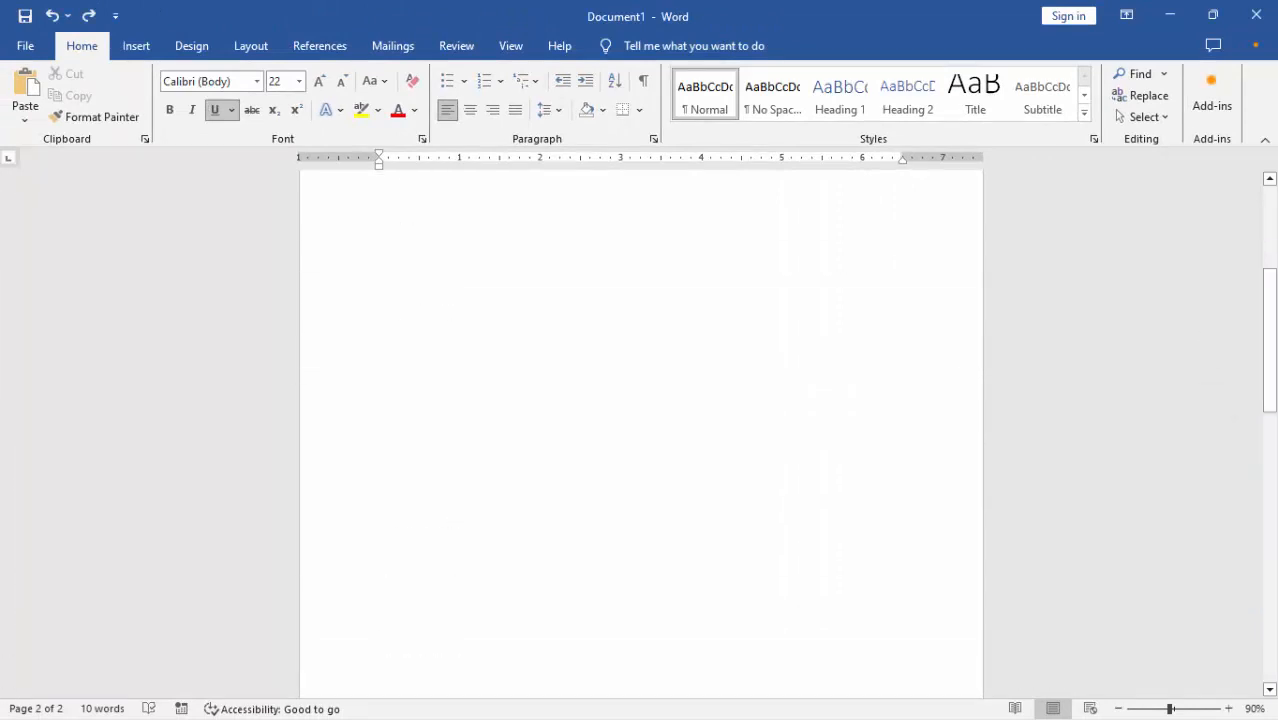
left_click(136, 44)
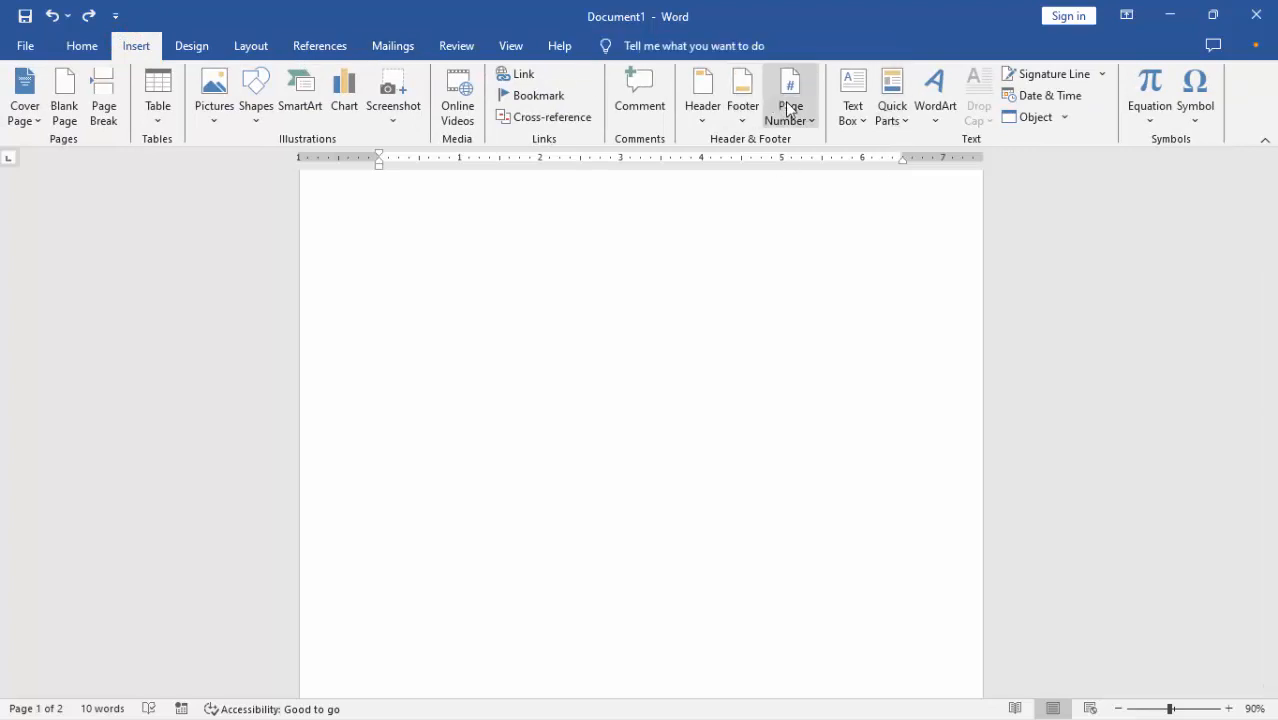
left_click(742, 96)
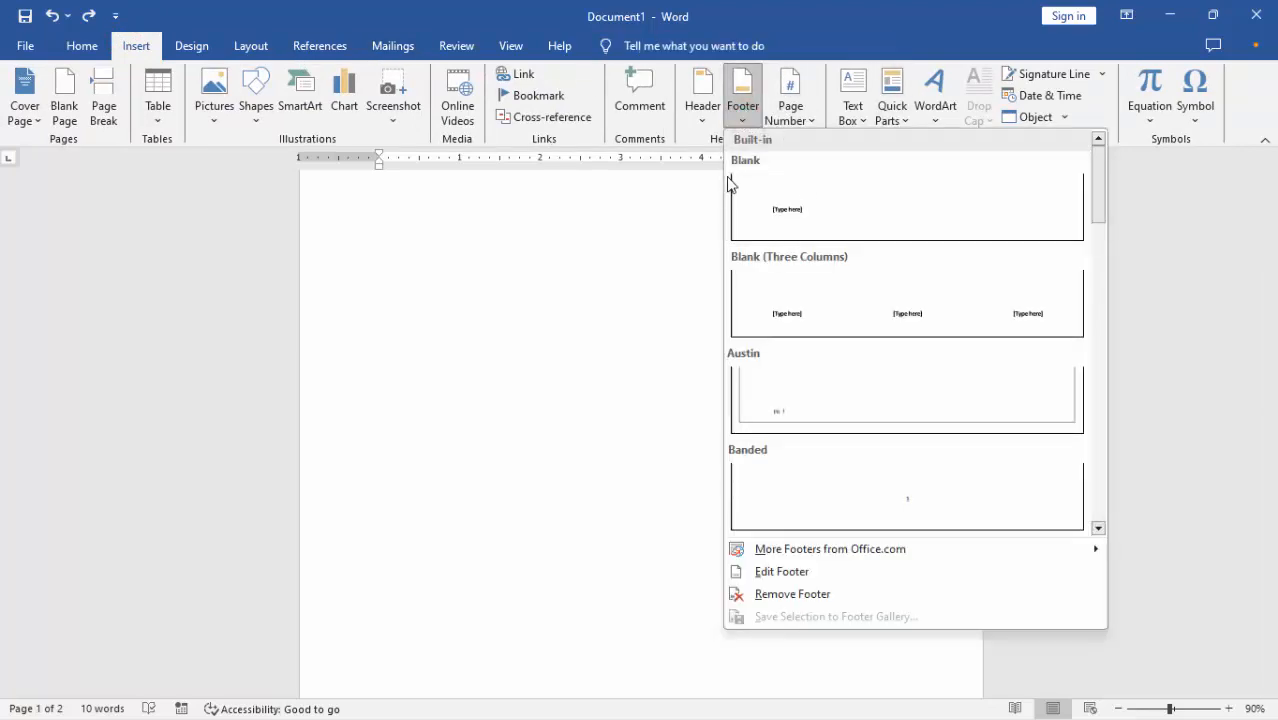
left_click(904, 200)
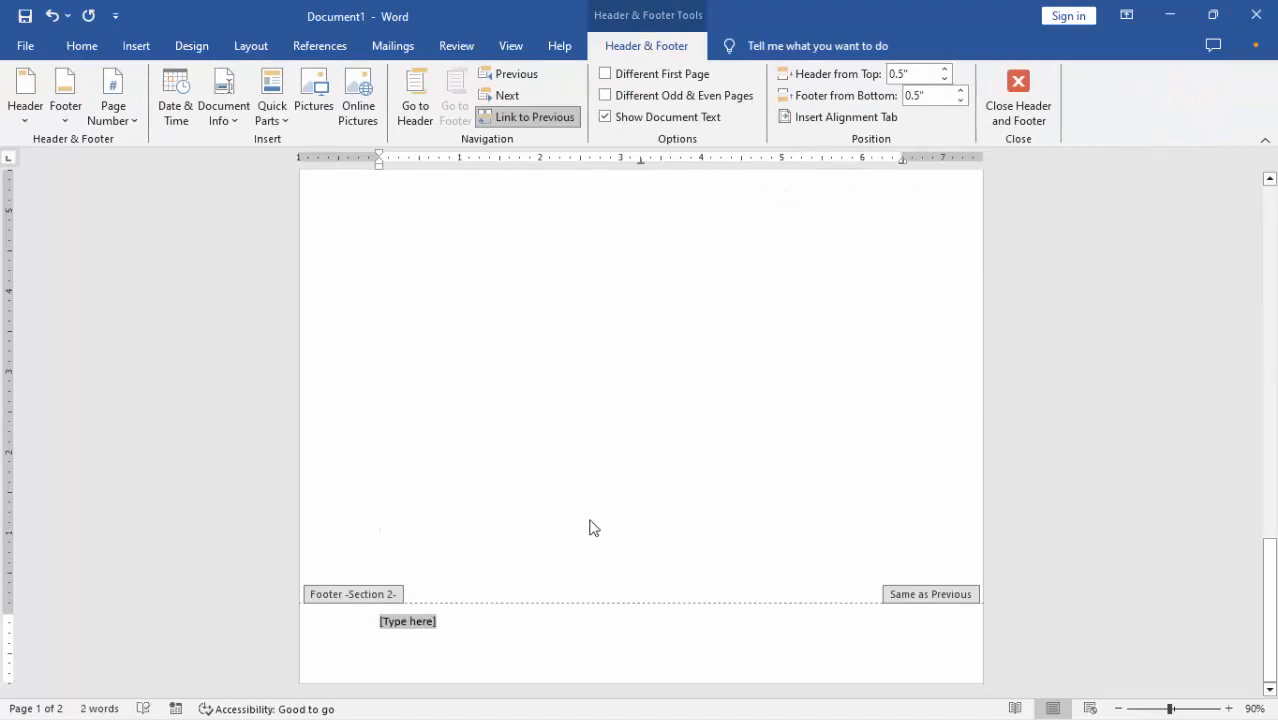
scroll("up", 3)
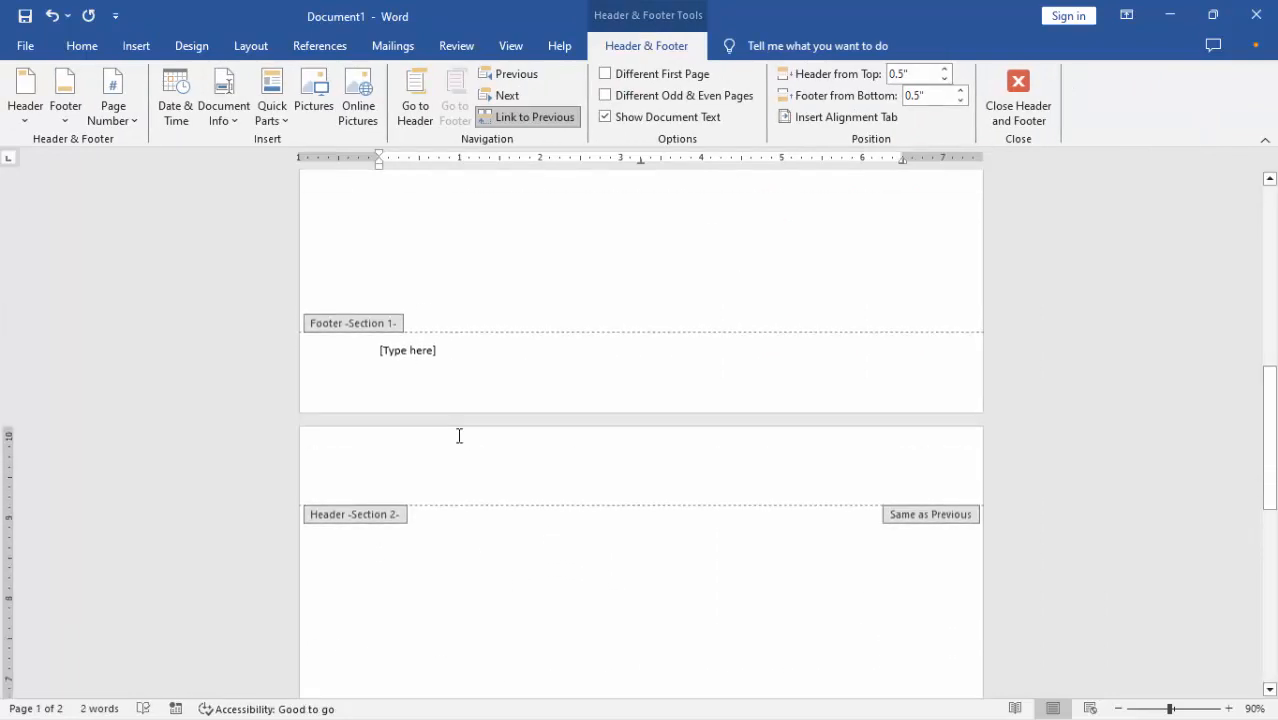
left_click(408, 352)
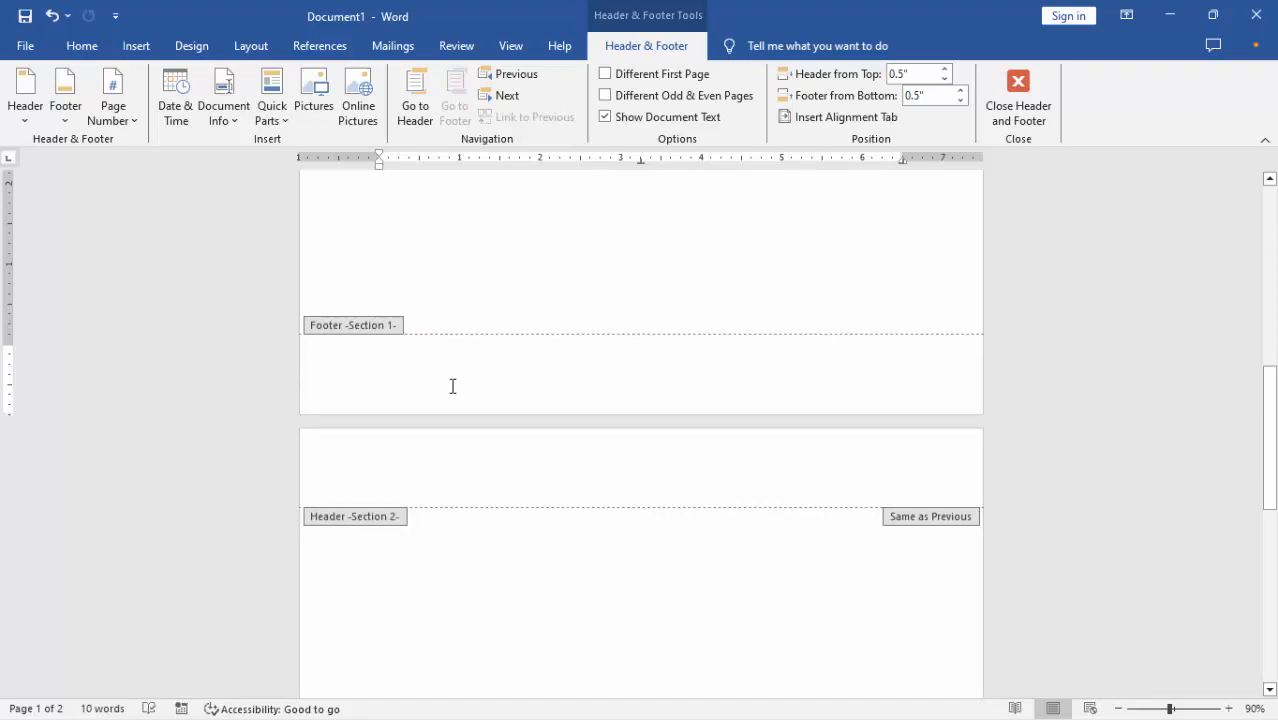
Step: Write 'Design zone.10' in the page 1 footer and move to the linked page 2 footer
type("Design")
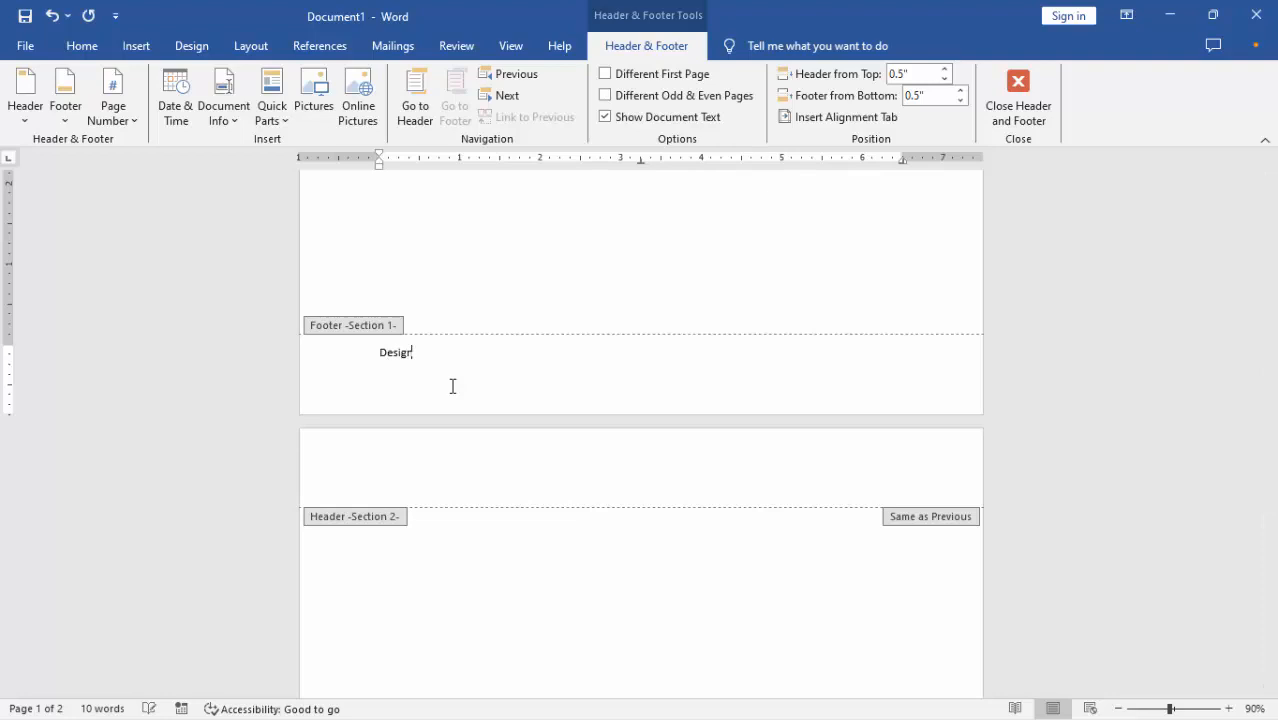
type("zone")
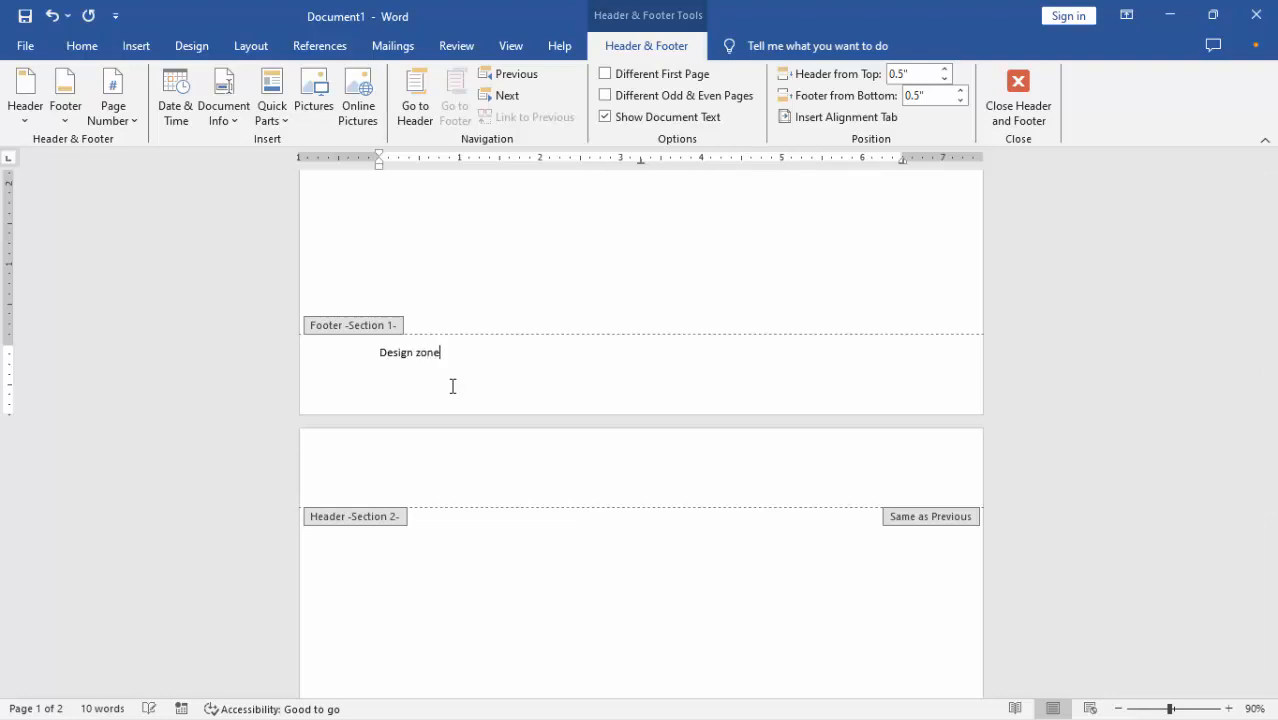
type(".1")
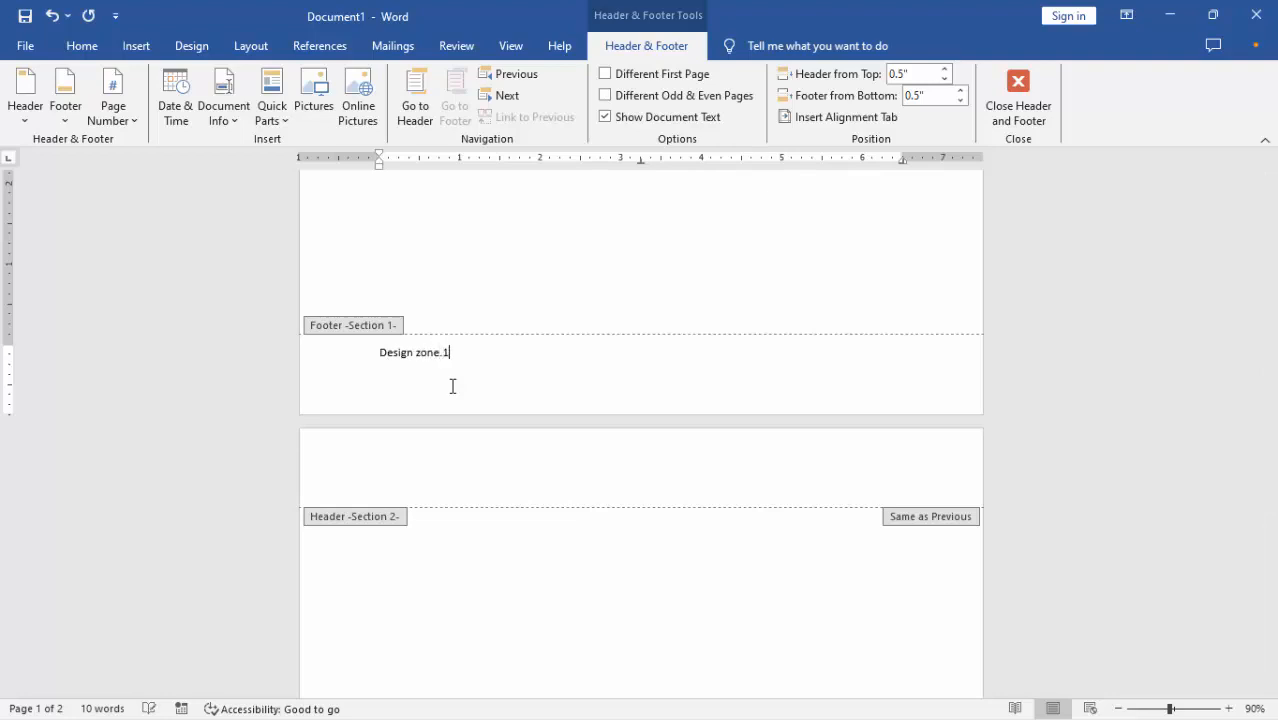
type("0")
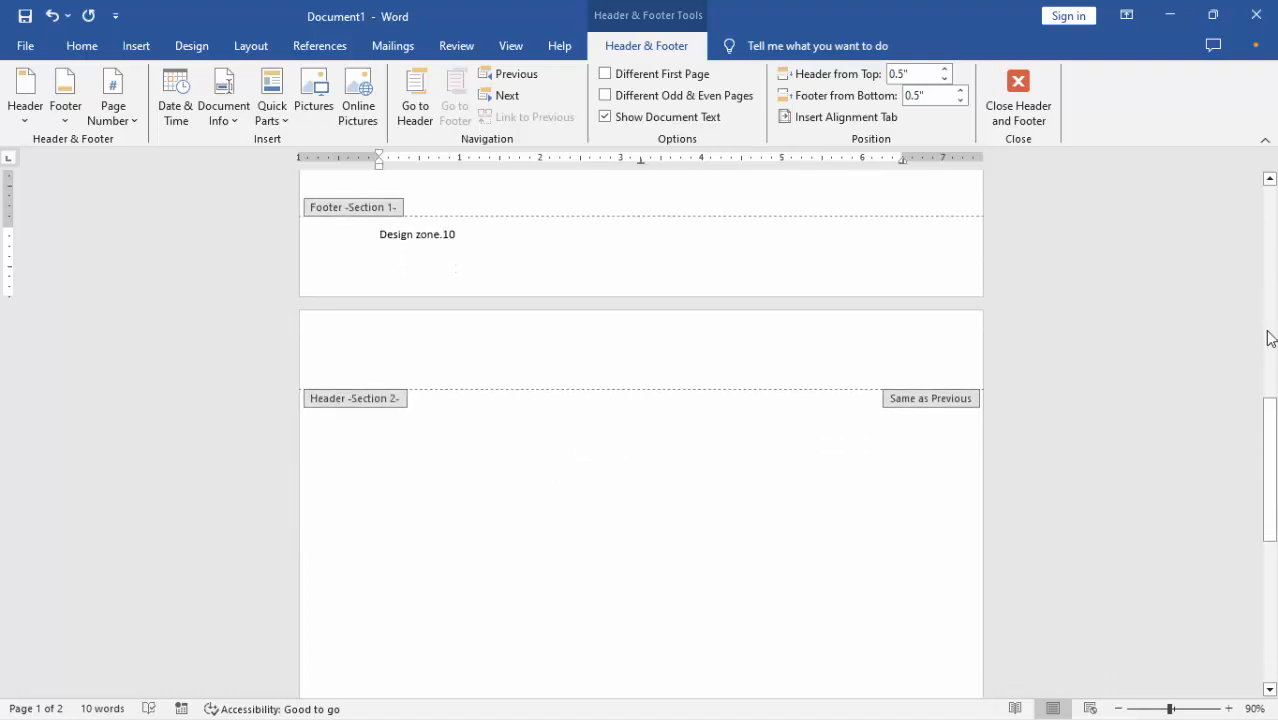
scroll("down", 3)
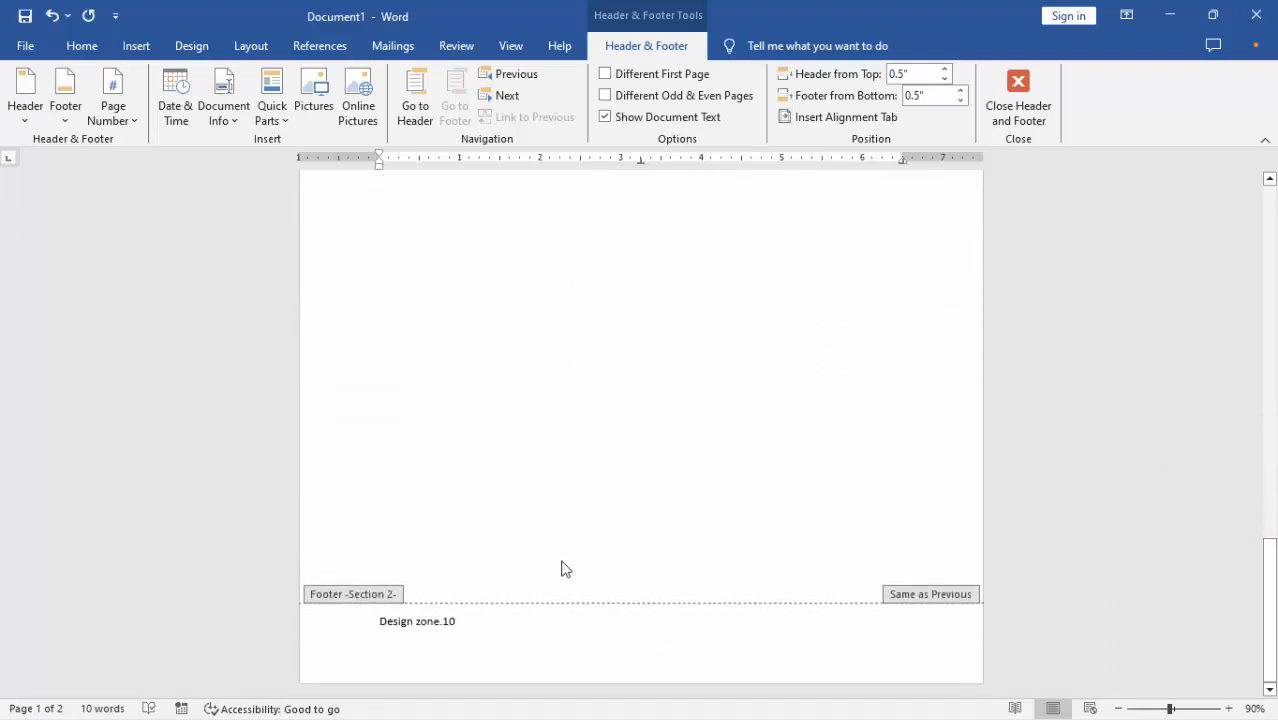
left_click(396, 626)
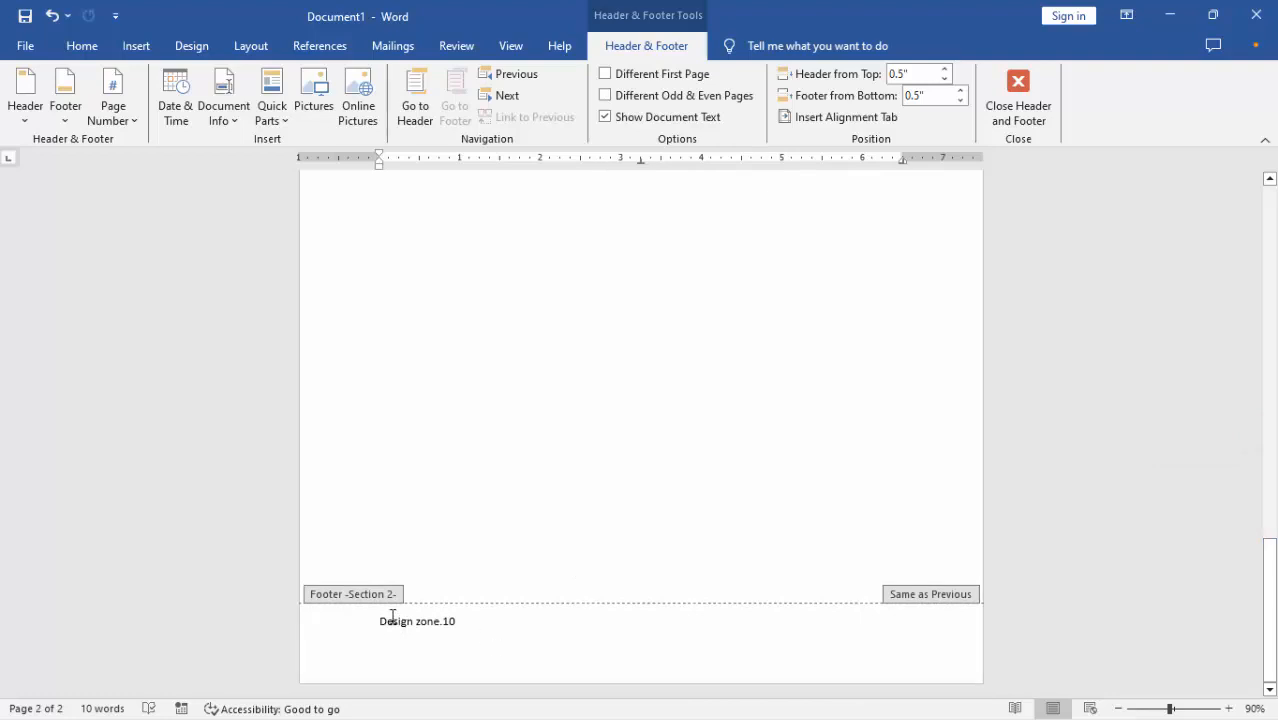
mouse_move(538, 644)
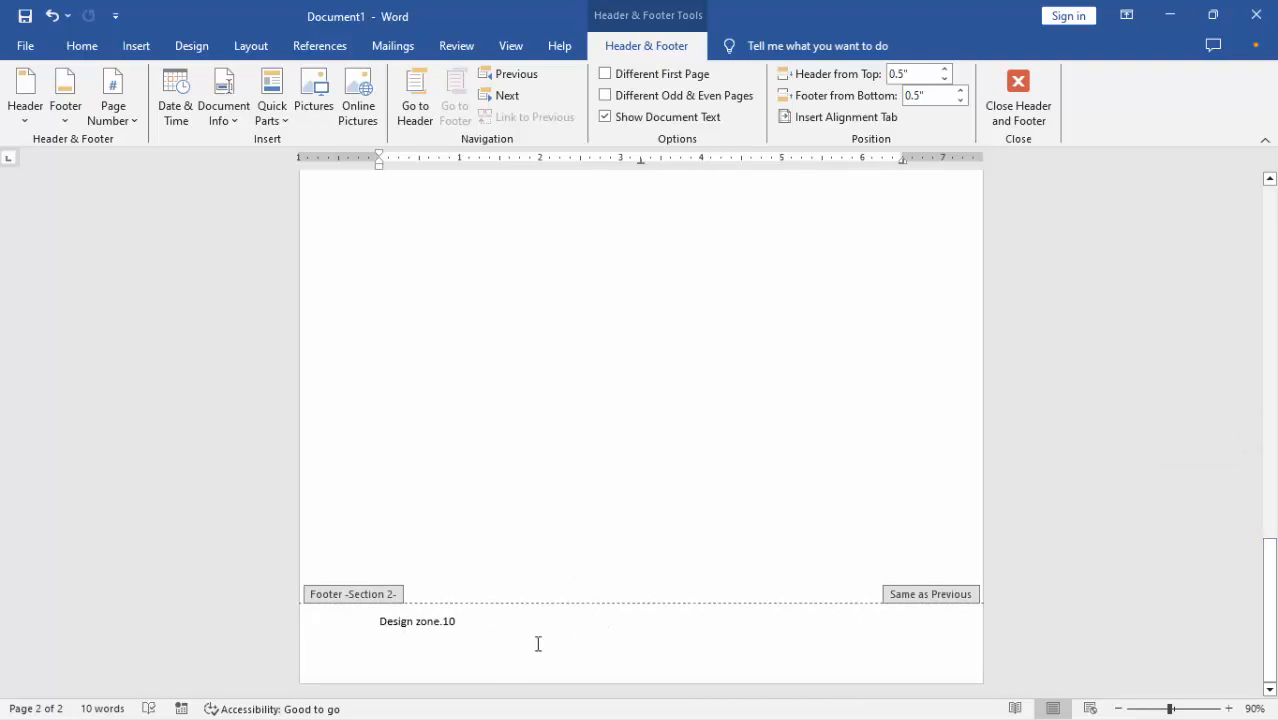
mouse_move(490, 504)
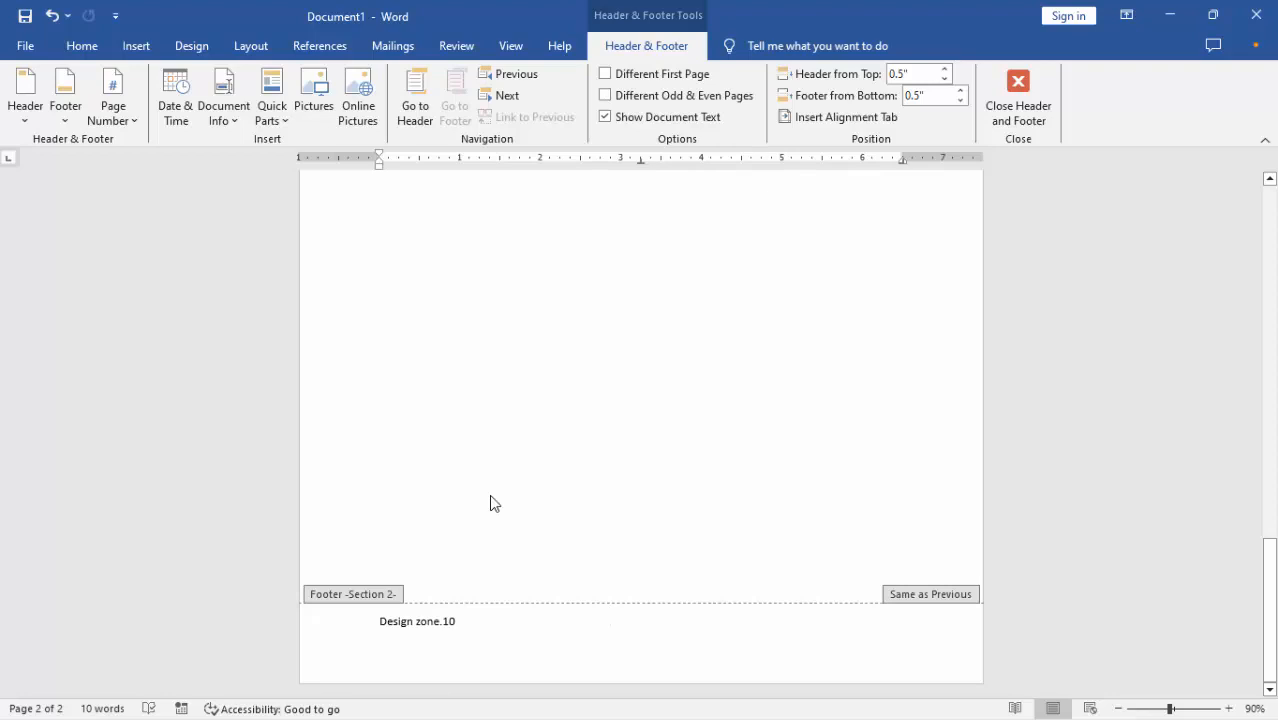
Step: Turn off Link to Previous so the page 2 footer no longer copies Section 1
left_click(528, 116)
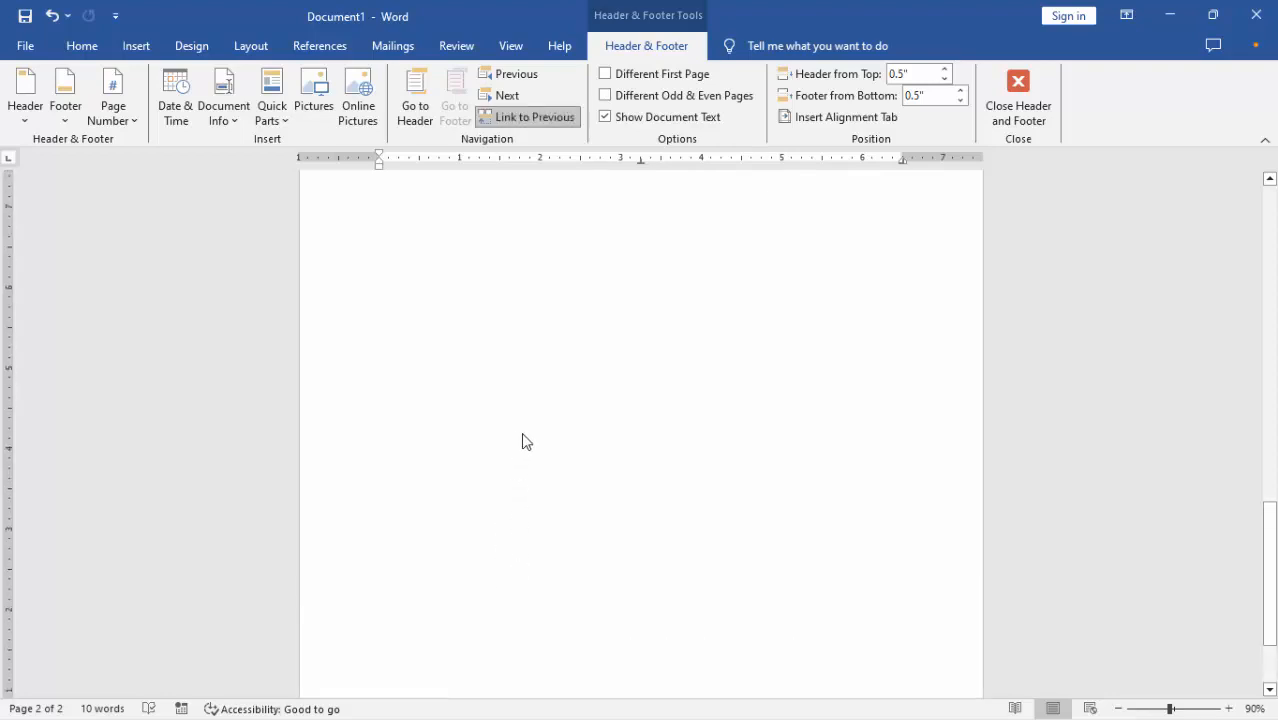
left_click(528, 116)
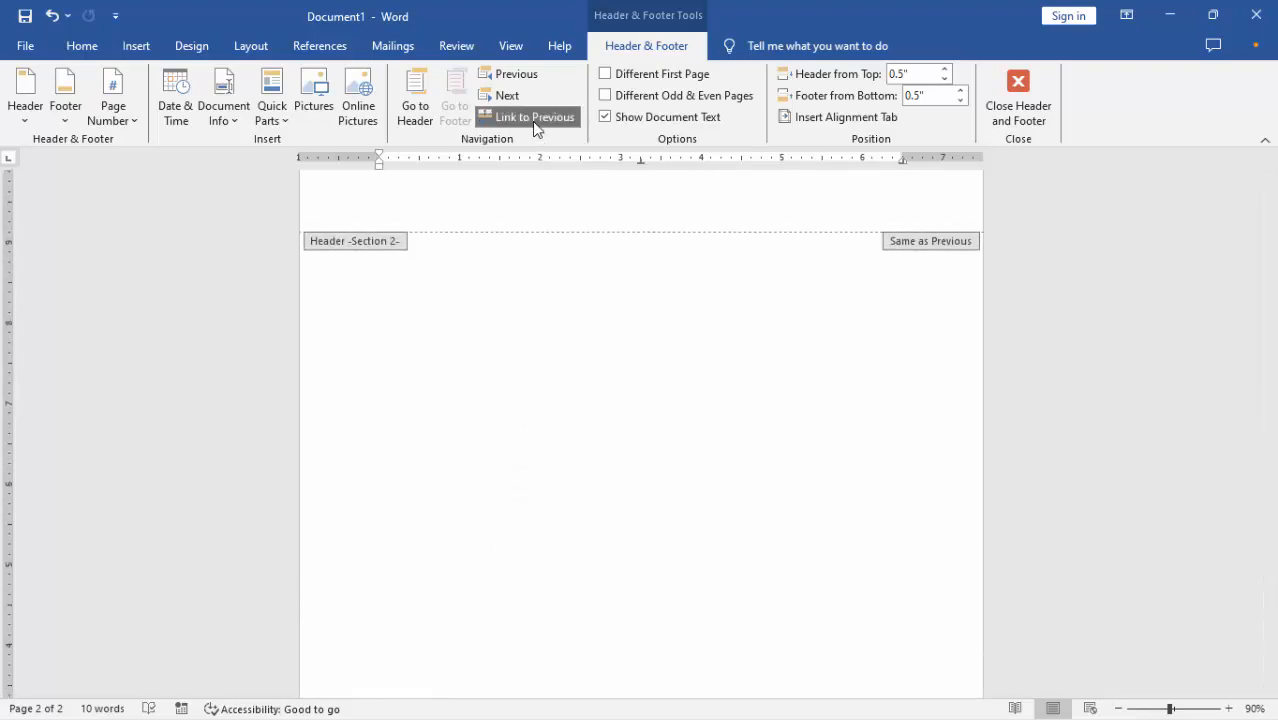
scroll("down", 3)
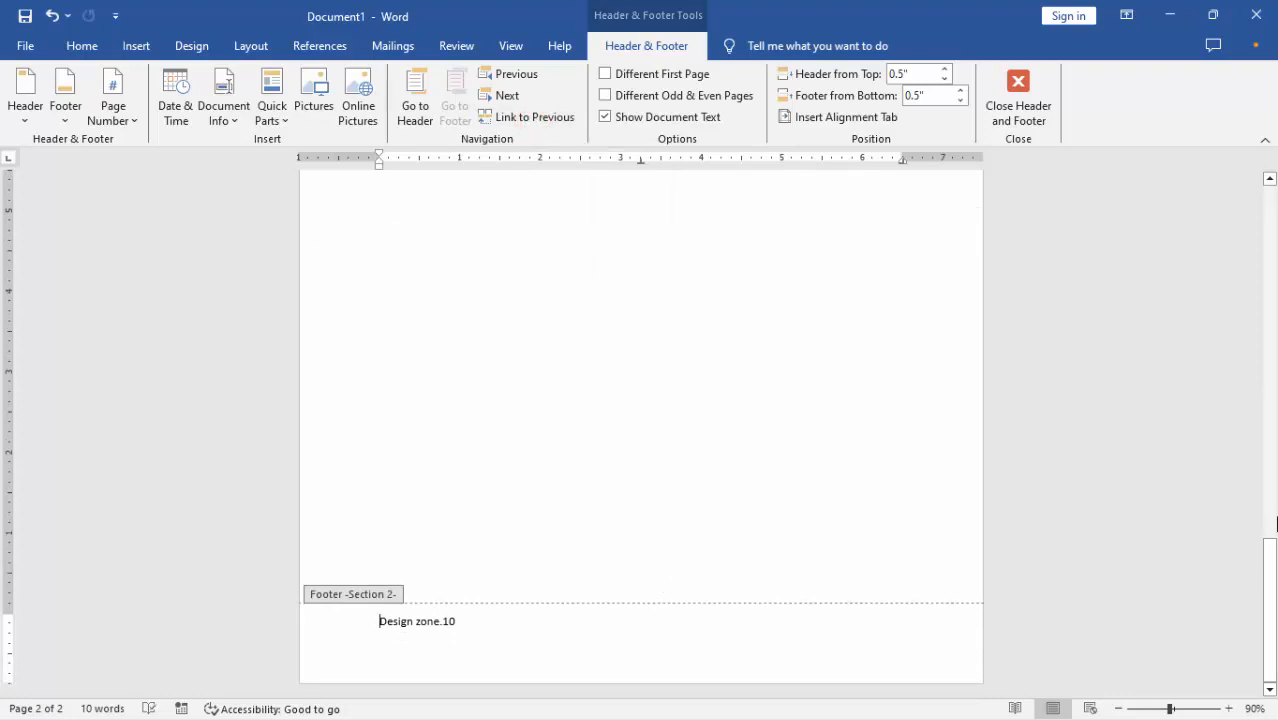
scroll("up", 3)
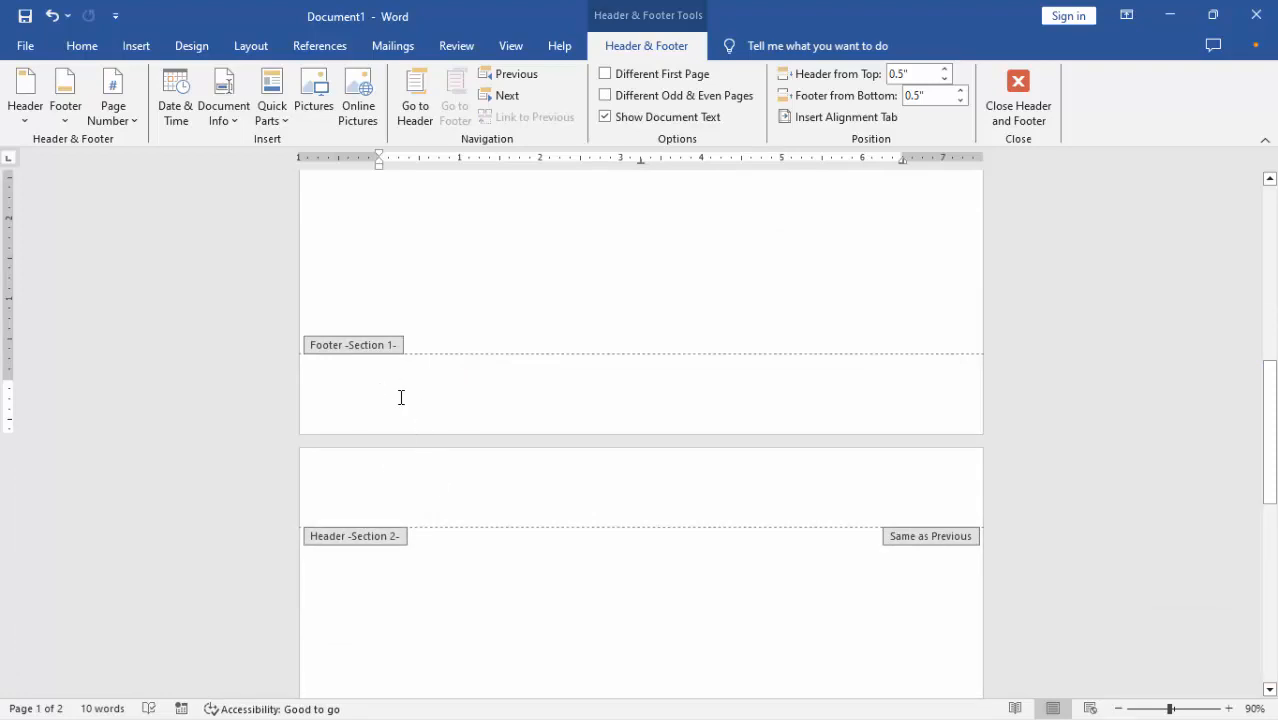
Step: Replace the page 1 footer text with 'Type here' and close Header and Footer
type("TM")
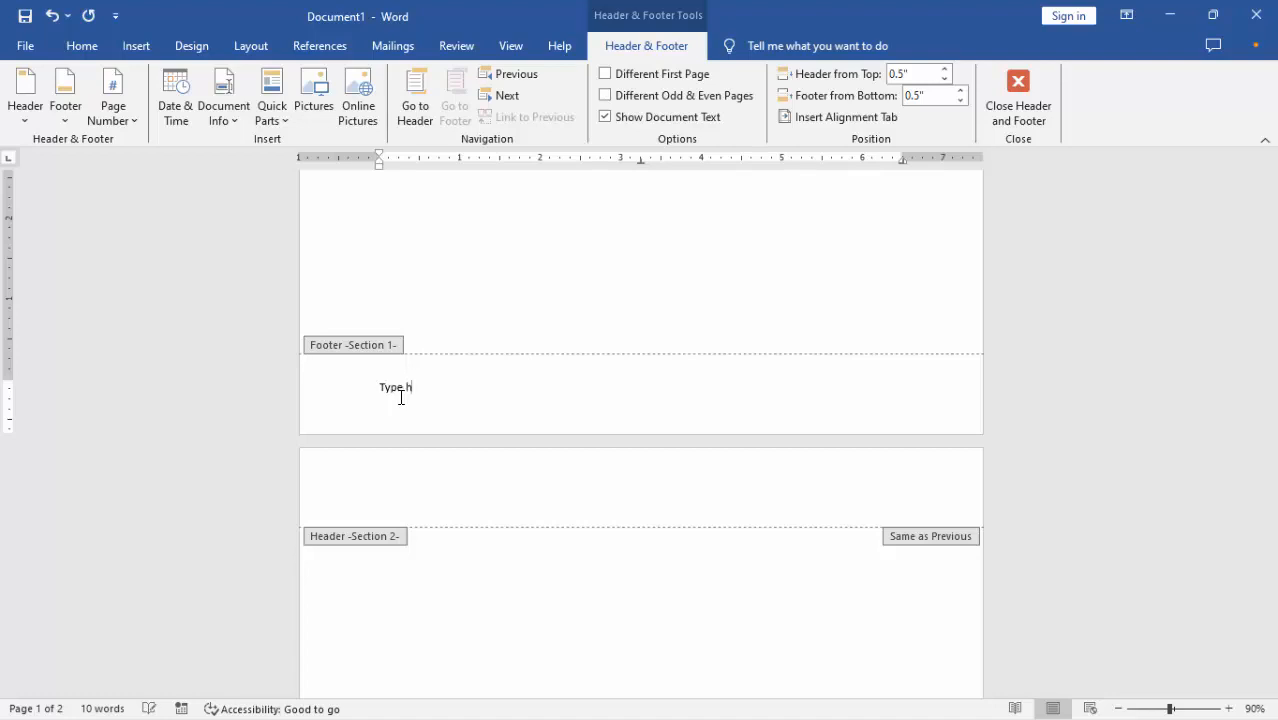
type("ere")
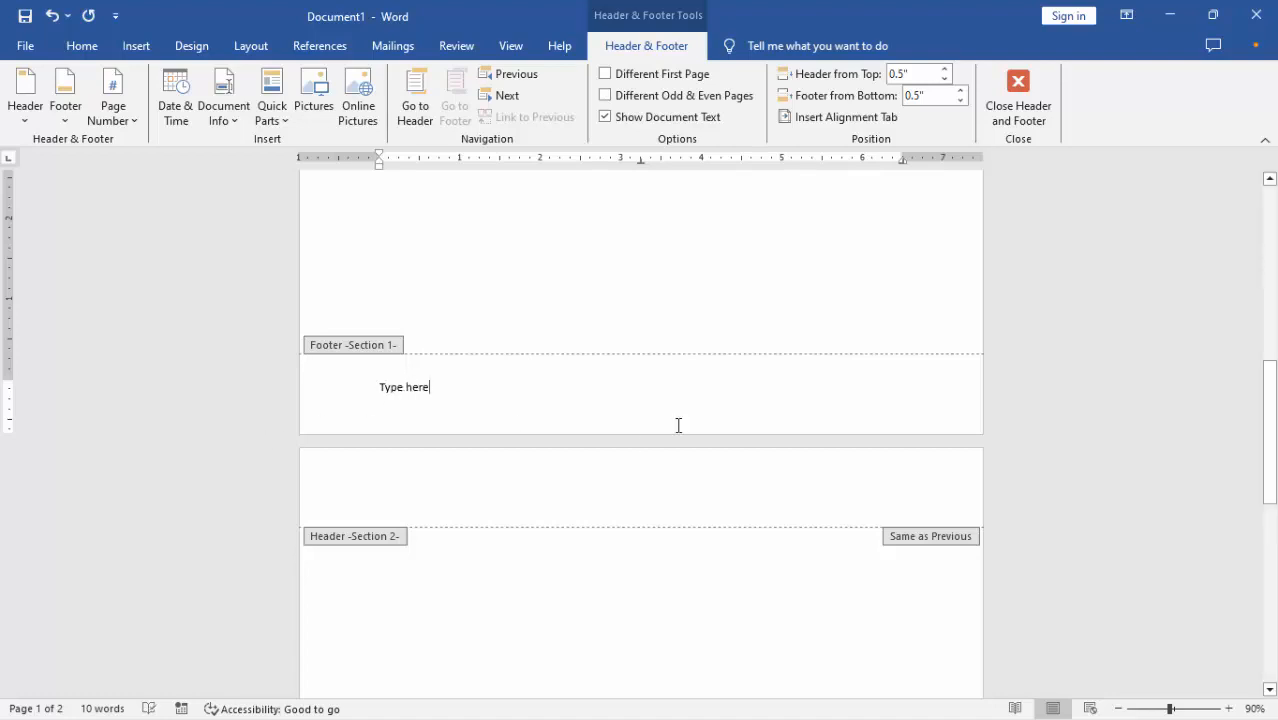
left_click(1018, 96)
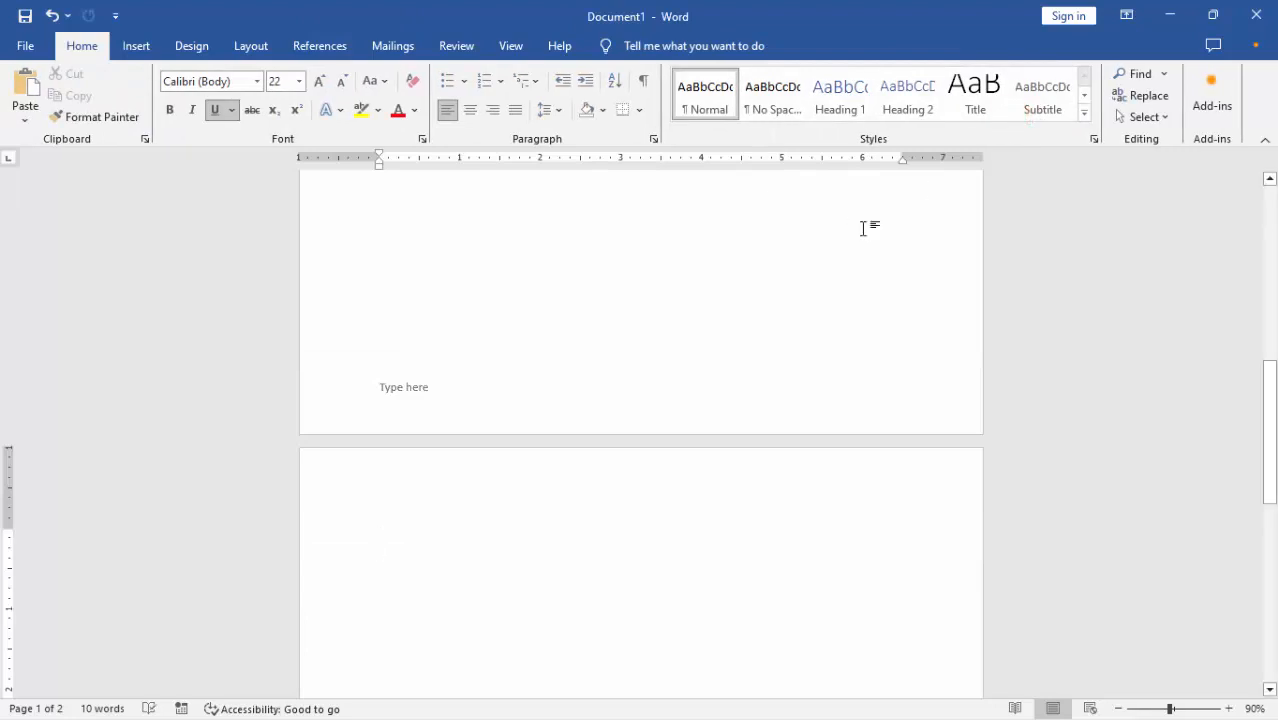
scroll("down", 3)
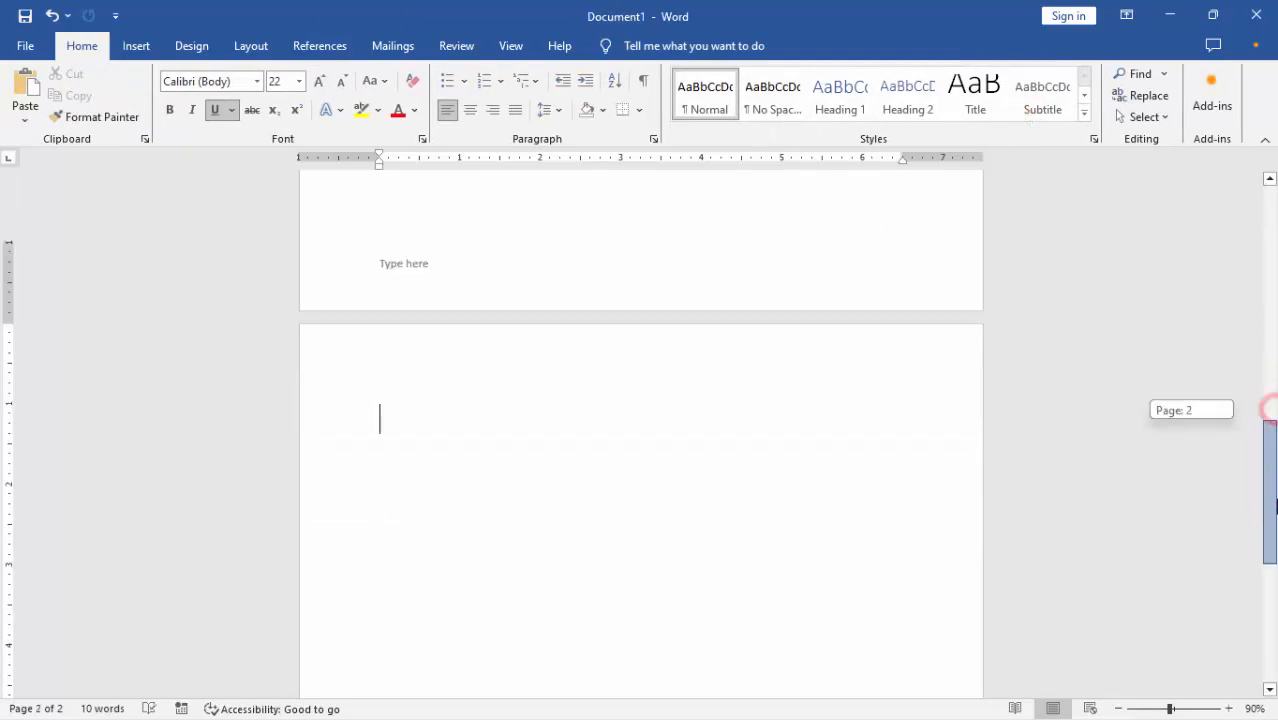
scroll("up", 3)
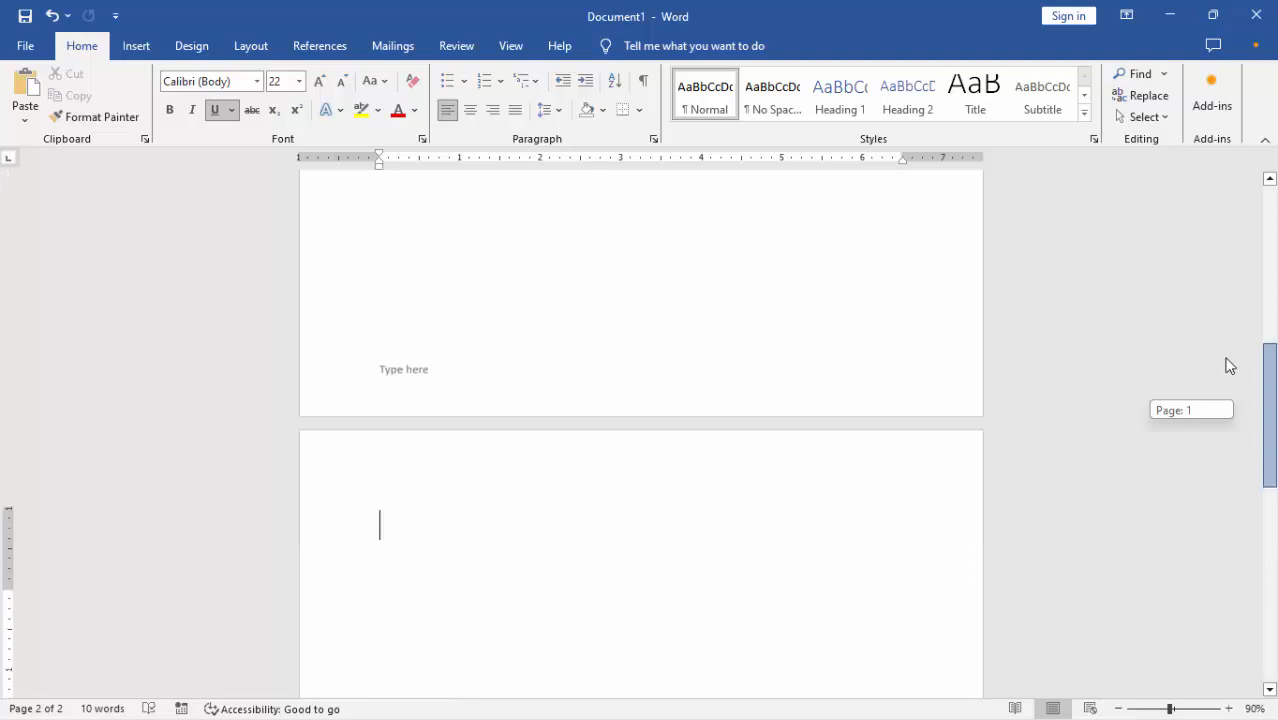
scroll("up", 3)
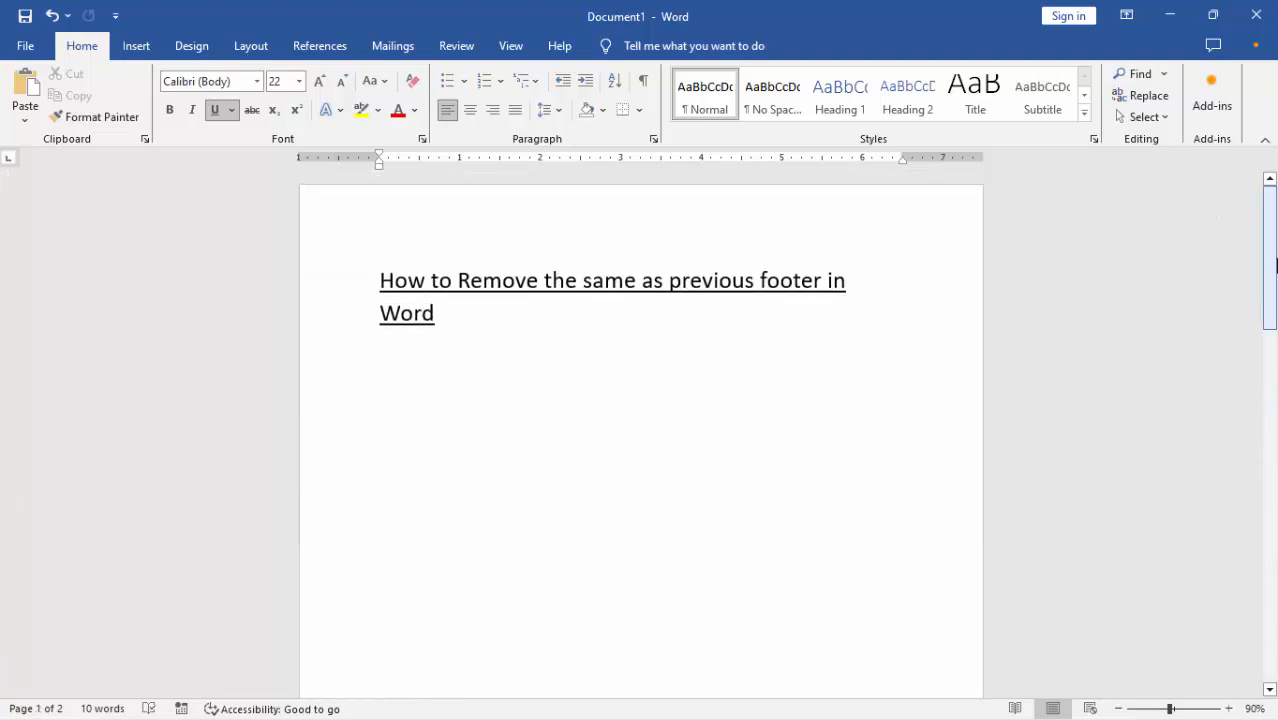